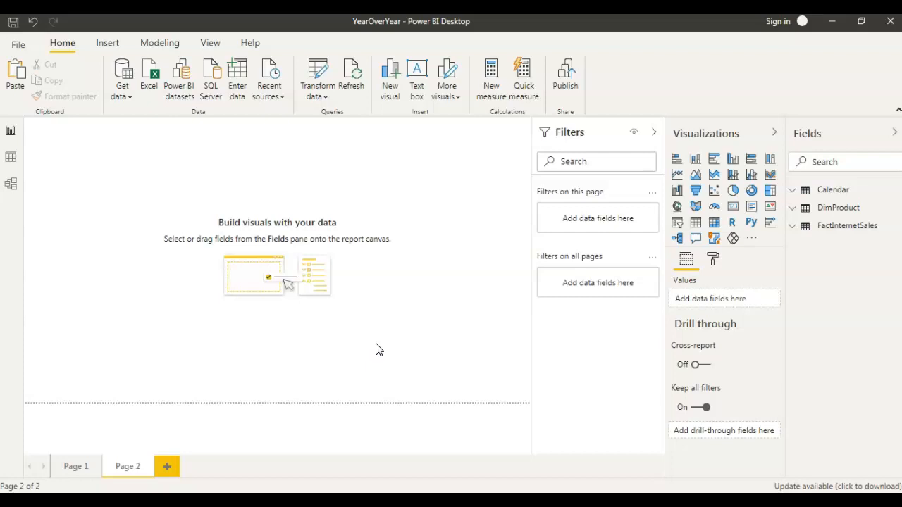
{"action": "mouse_move", "coordinate": [874, 344]}
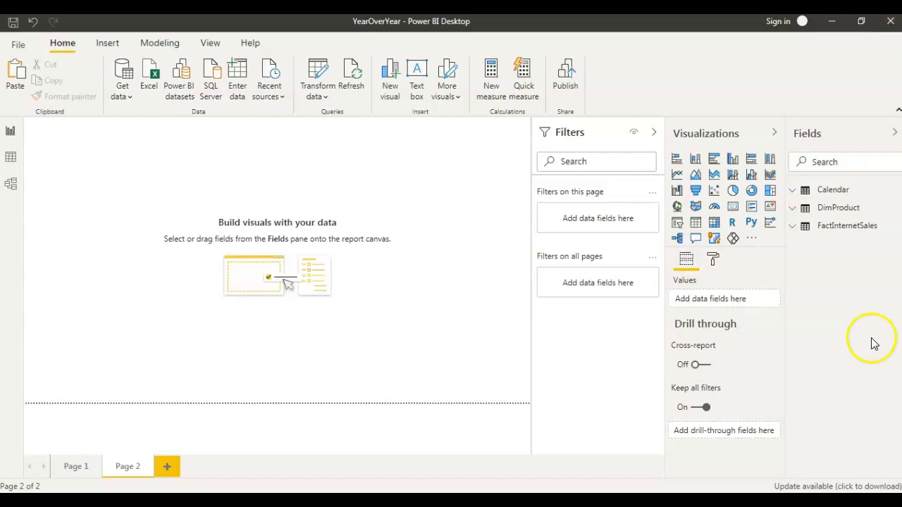
{"action": "mouse_move", "coordinate": [873, 232]}
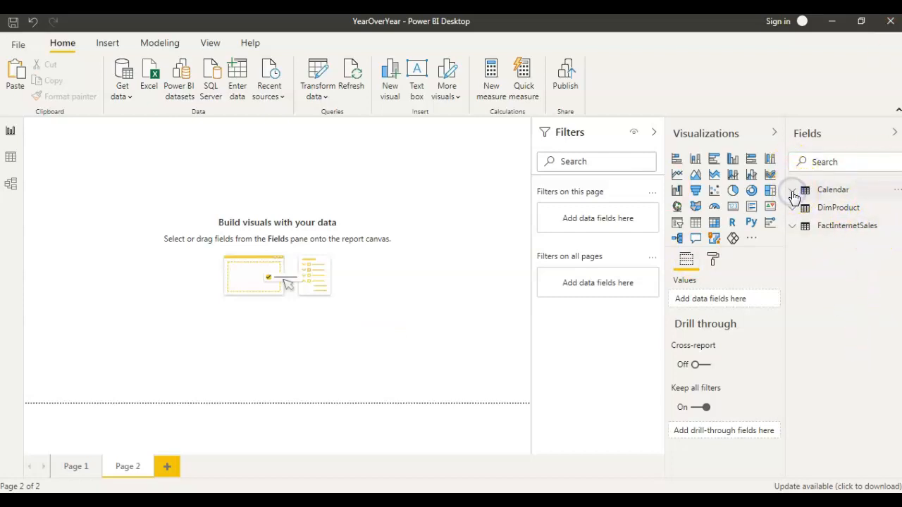
Expand the Calendar table to show Date, Month, MonthName and Year.
{"action": "left_click", "coordinate": [793, 190]}
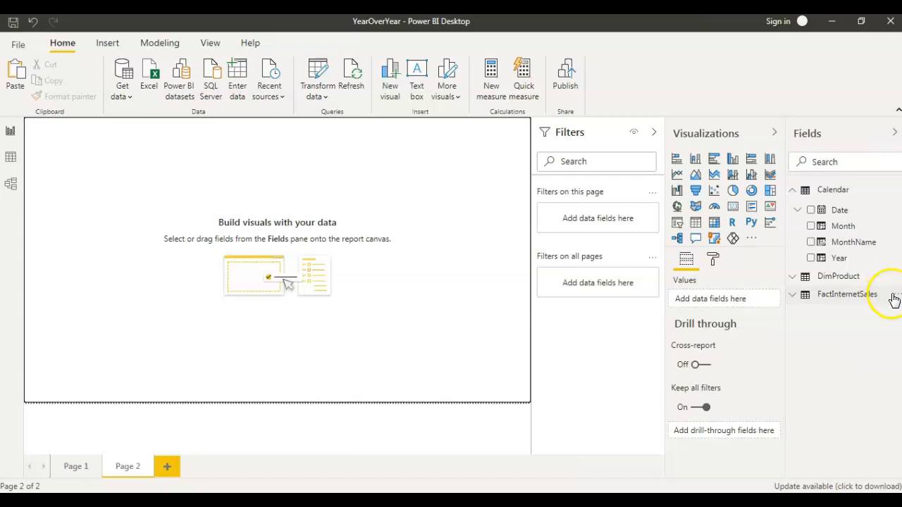
Add a new measure to FactInternetSales and start naming it 'Sales LY'.
{"action": "right_click", "coordinate": [894, 293]}
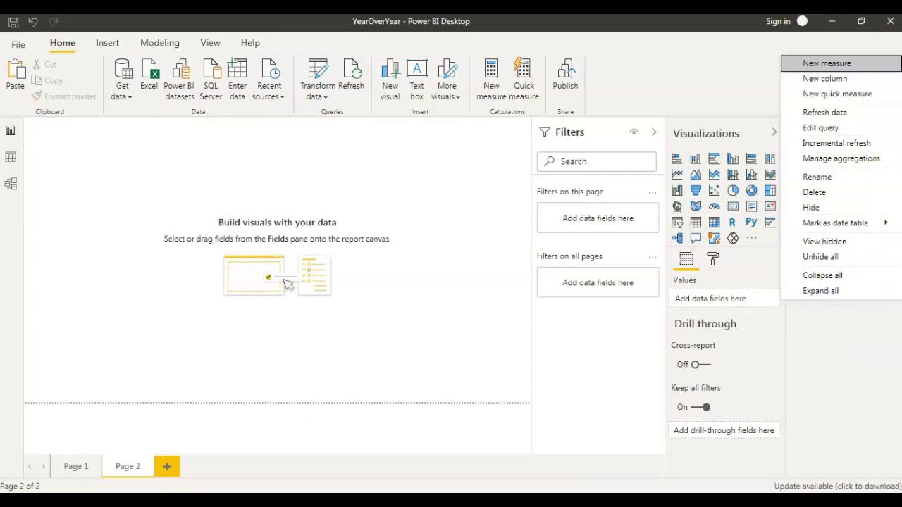
{"action": "left_click", "coordinate": [826, 63]}
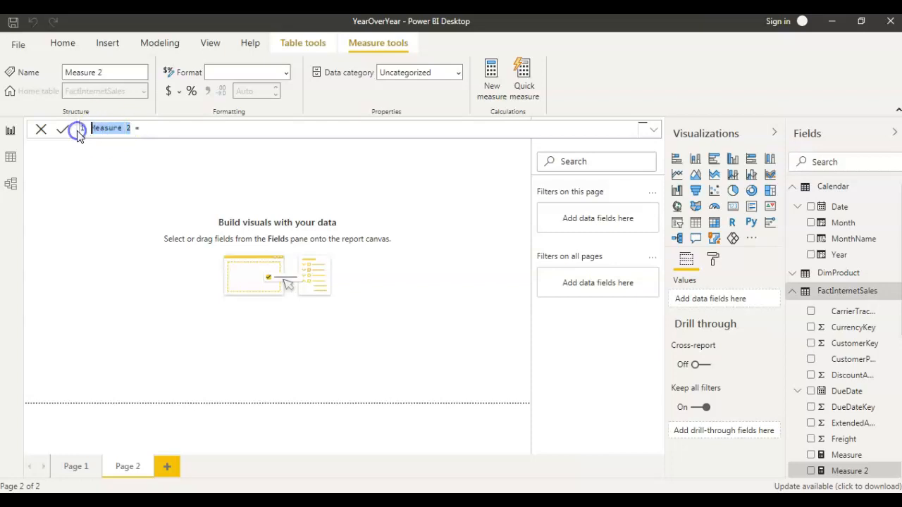
{"action": "type", "text": "Sales LY ="}
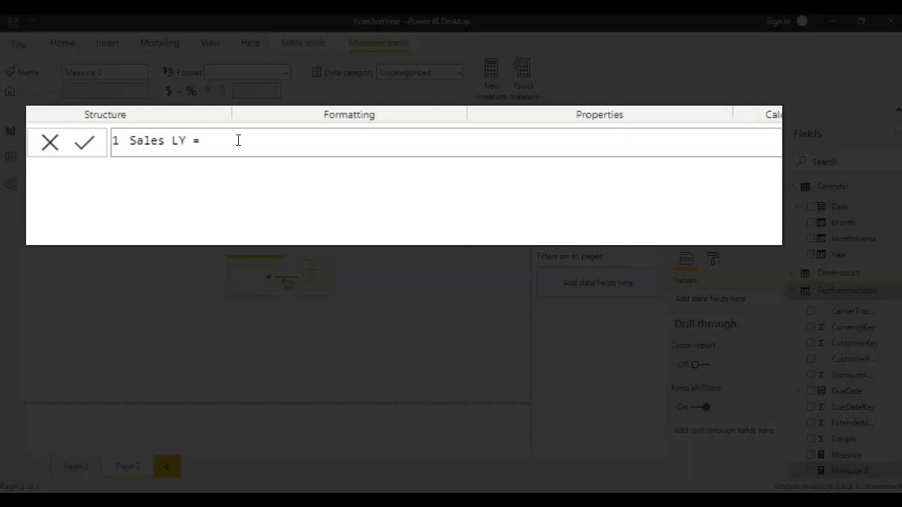
Type CALCULATE(Sum(FactInternetSales[SalesAmount]) as the measure's first argument.
{"action": "type", "text": "("}
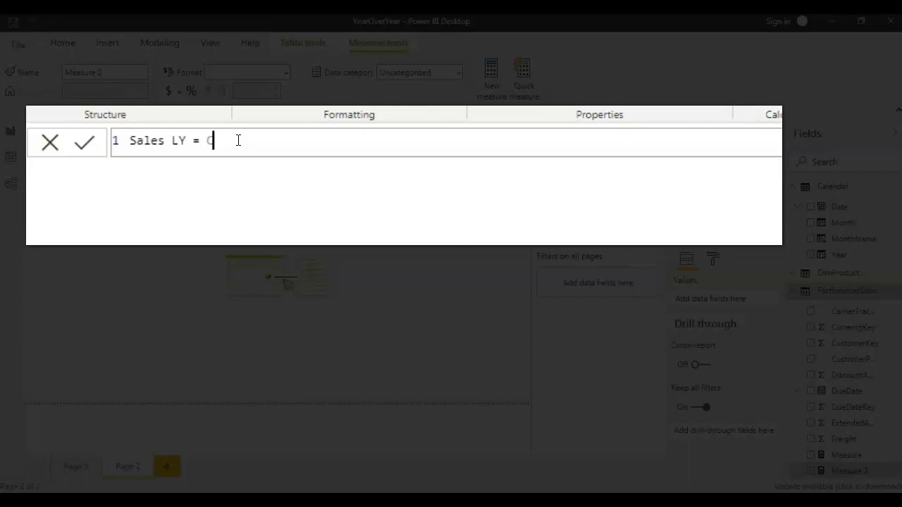
{"action": "type", "text": "Calcu"}
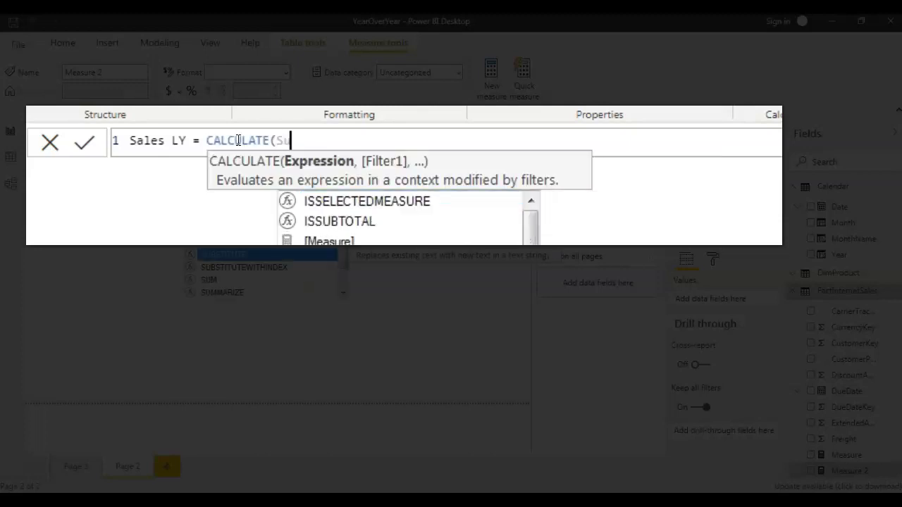
{"action": "type", "text": "m("}
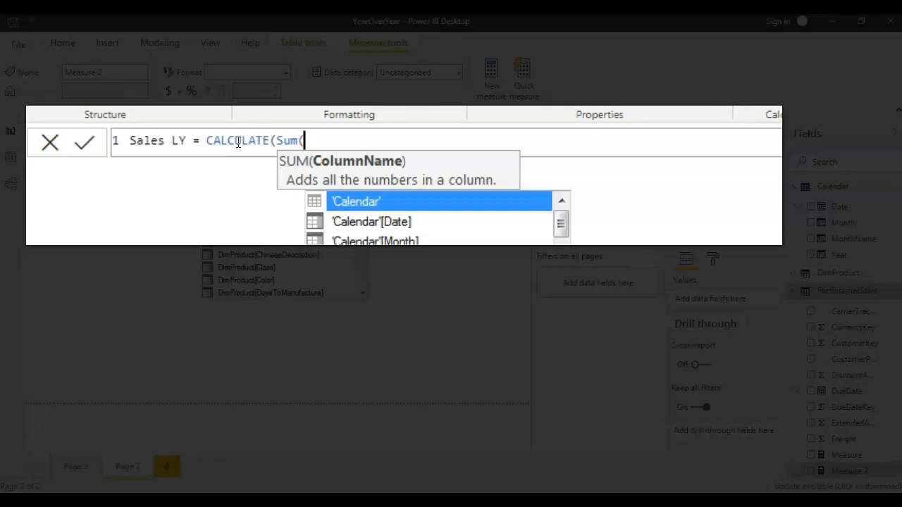
{"action": "type", "text": "FactInternetSales[SalesAmount"}
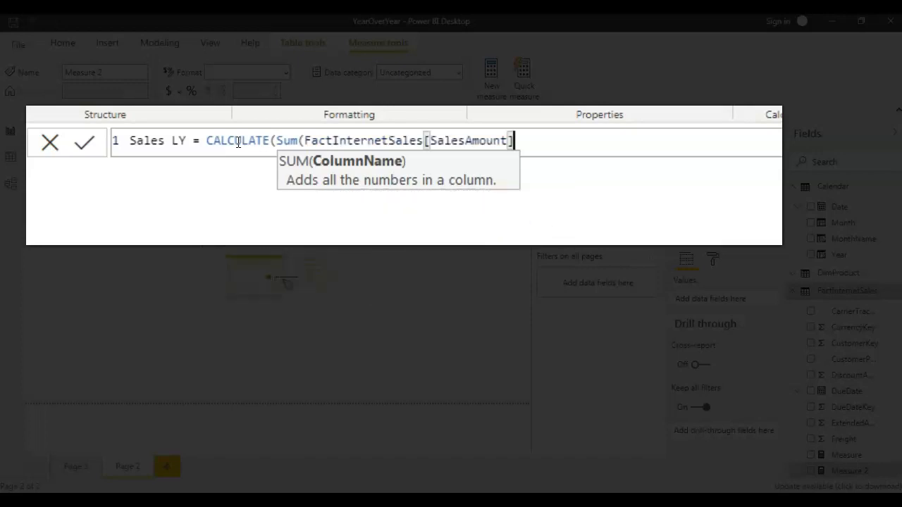
{"action": "type", "text": ")"}
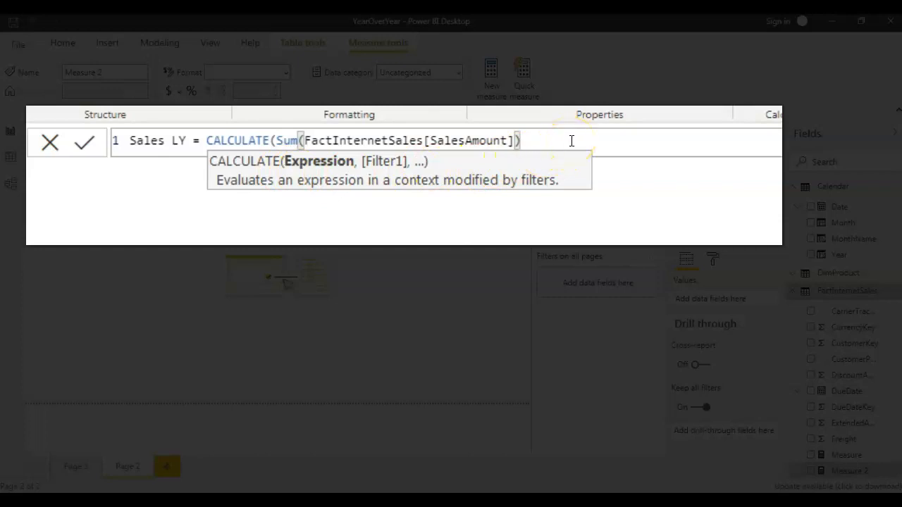
{"action": "type", "text": ","}
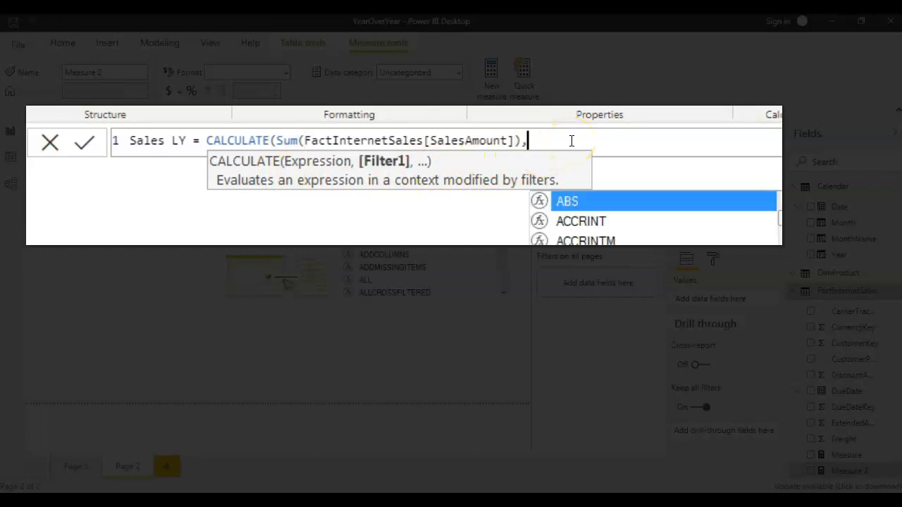
Add DATEADD('Calendar'[Date],-1,YEAR) to shift the sum back one year.
{"action": "type", "text": "date"}
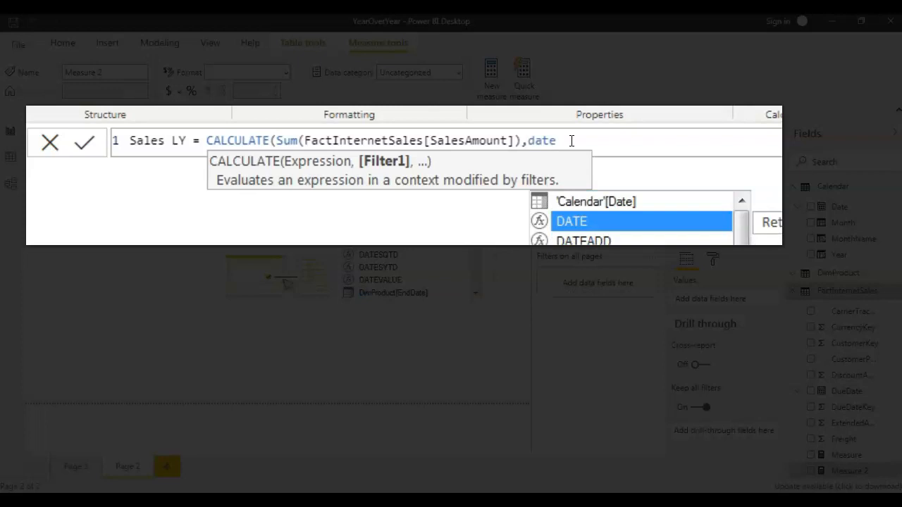
{"action": "type", "text": "DATEADD(("}
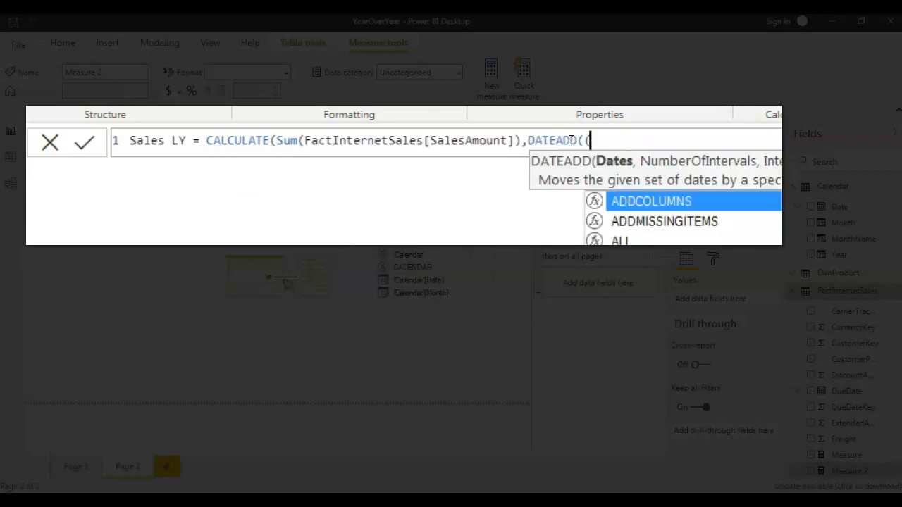
{"action": "key", "text": "Backspace"}
{"action": "type", "text": "'Calendar'[Date"}
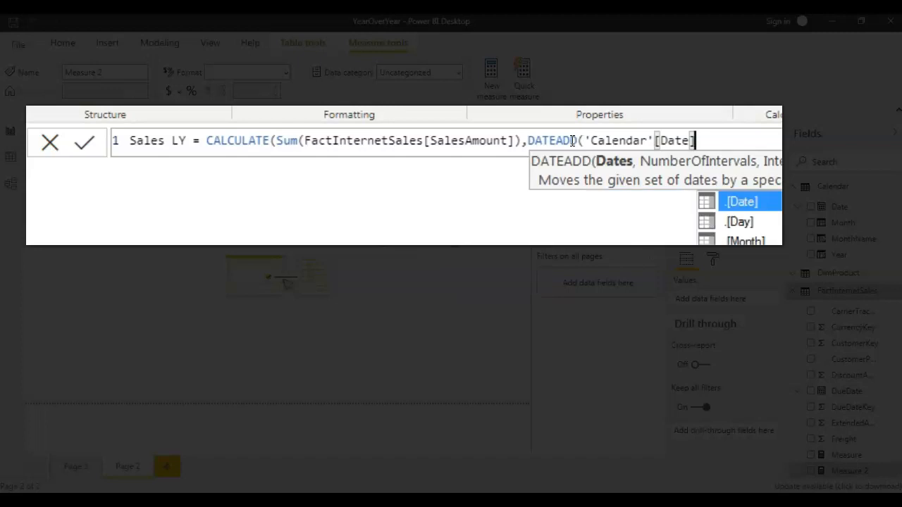
{"action": "type", "text": "],"}
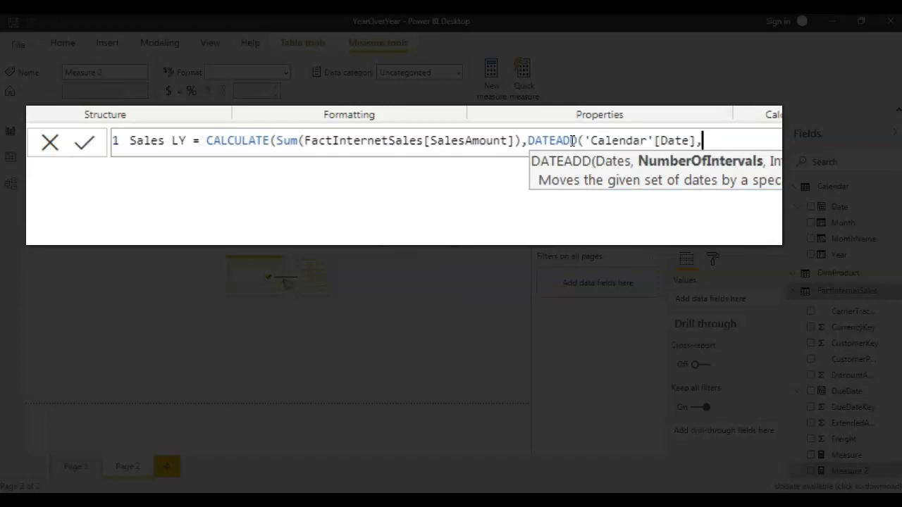
{"action": "type", "text": "-1"}
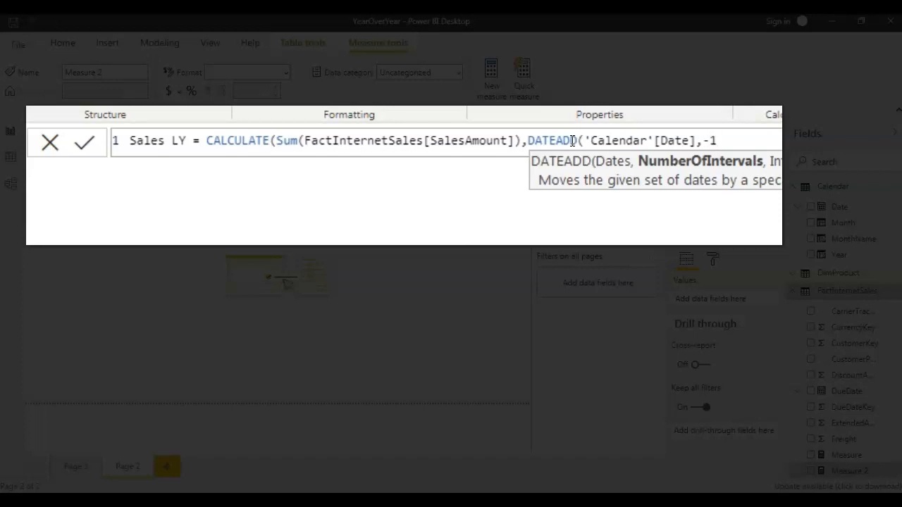
{"action": "type", "text": ","}
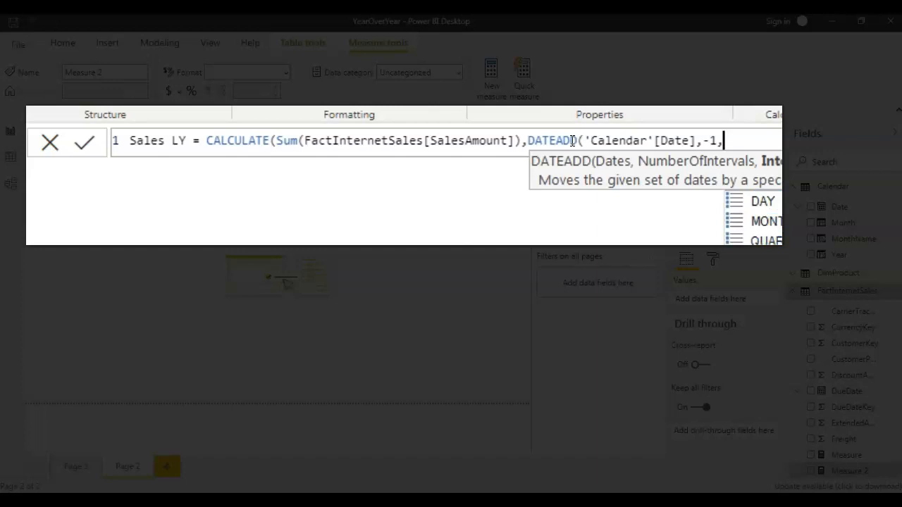
{"action": "type", "text": "YEAR))"}
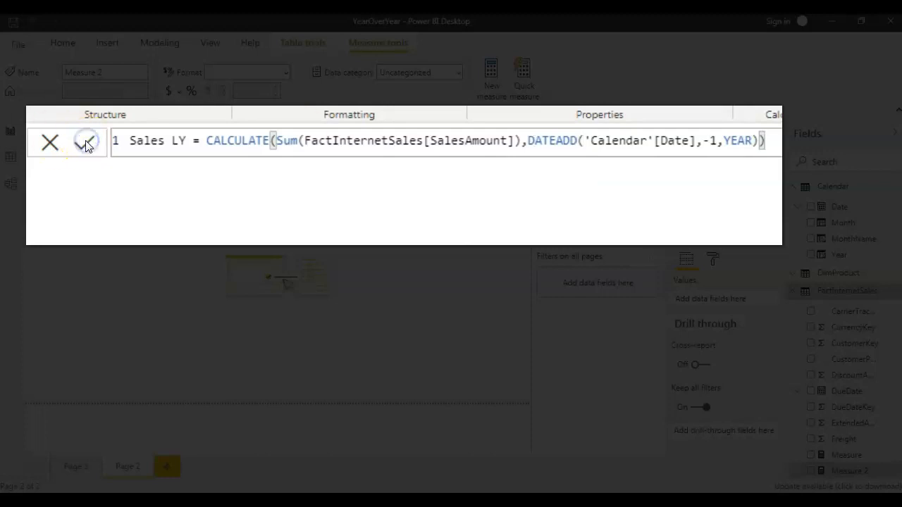
Commit the Sales LY measure and add a clustered column chart to the page.
{"action": "left_click", "coordinate": [86, 141]}
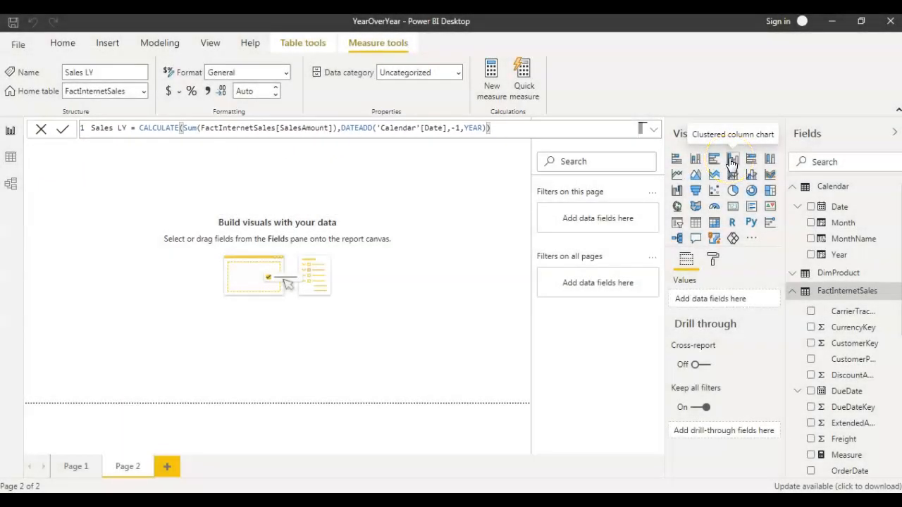
{"action": "left_click", "coordinate": [733, 159]}
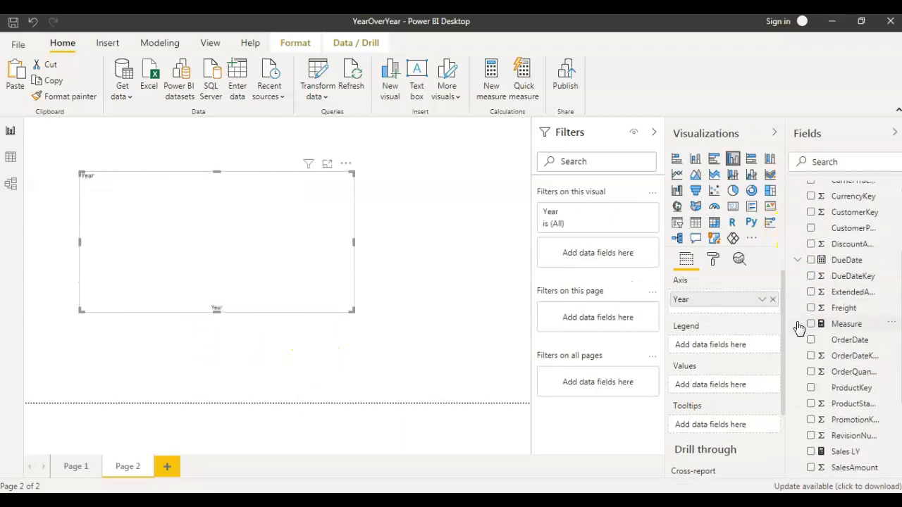
{"action": "scroll", "scroll_direction": "down", "scroll_amount": 3}
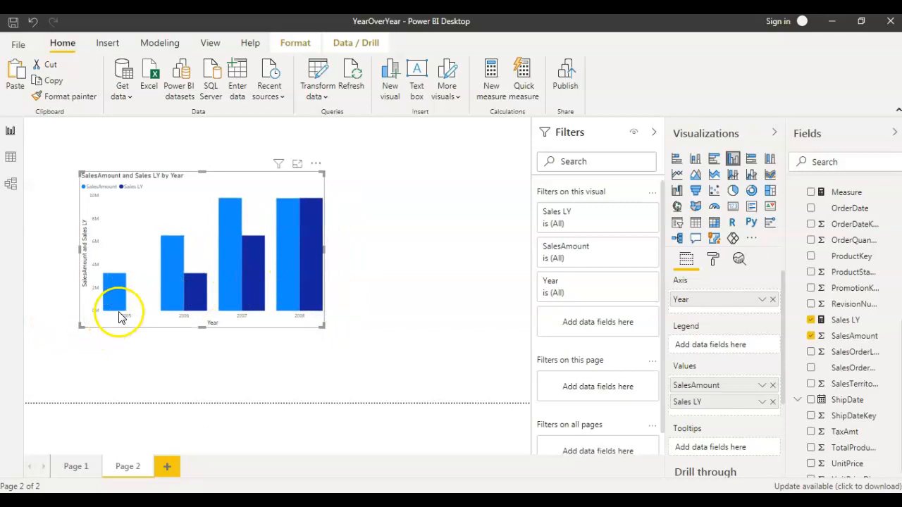
{"action": "mouse_move", "coordinate": [136, 322]}
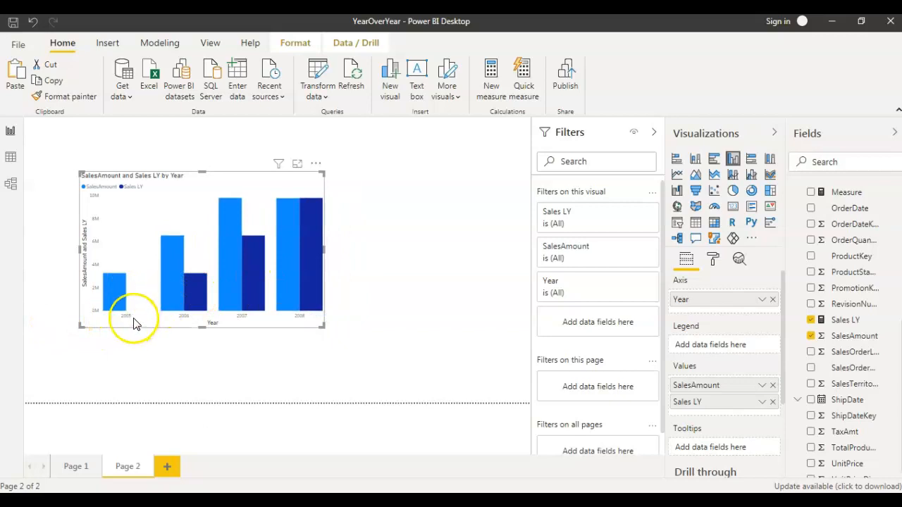
{"action": "mouse_move", "coordinate": [137, 307]}
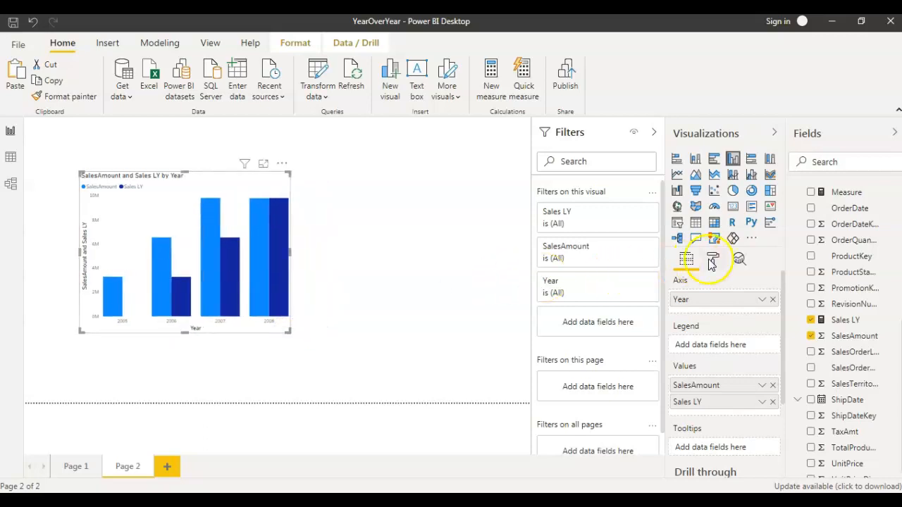
Turn on data labels for the column chart in its Format pane.
{"action": "left_click", "coordinate": [712, 259]}
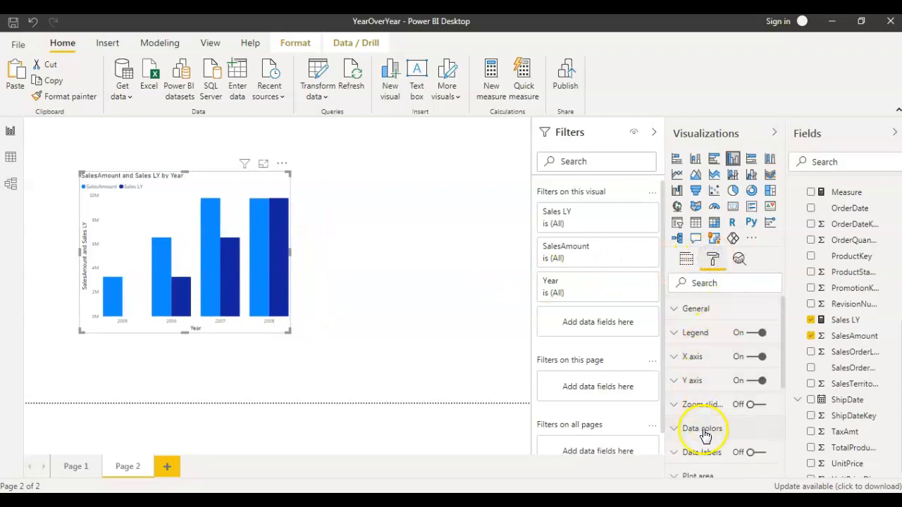
{"action": "left_click", "coordinate": [750, 452]}
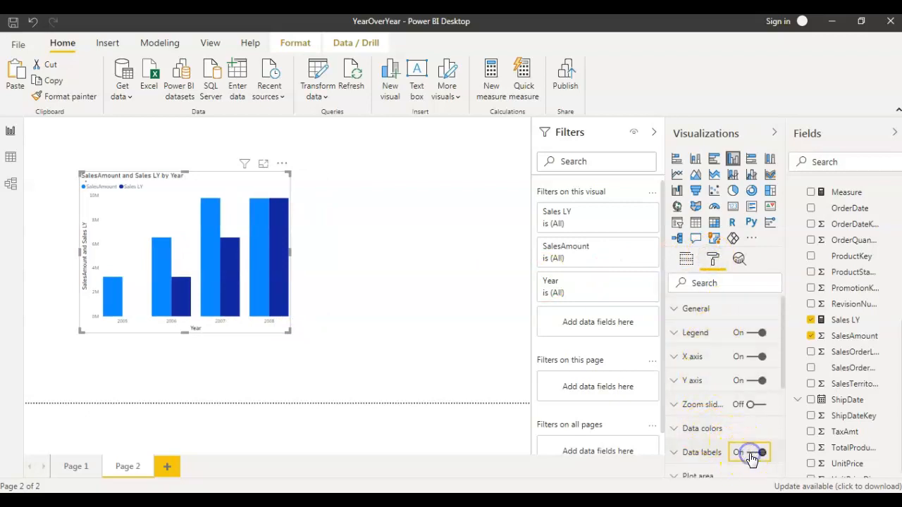
{"action": "left_click", "coordinate": [754, 451]}
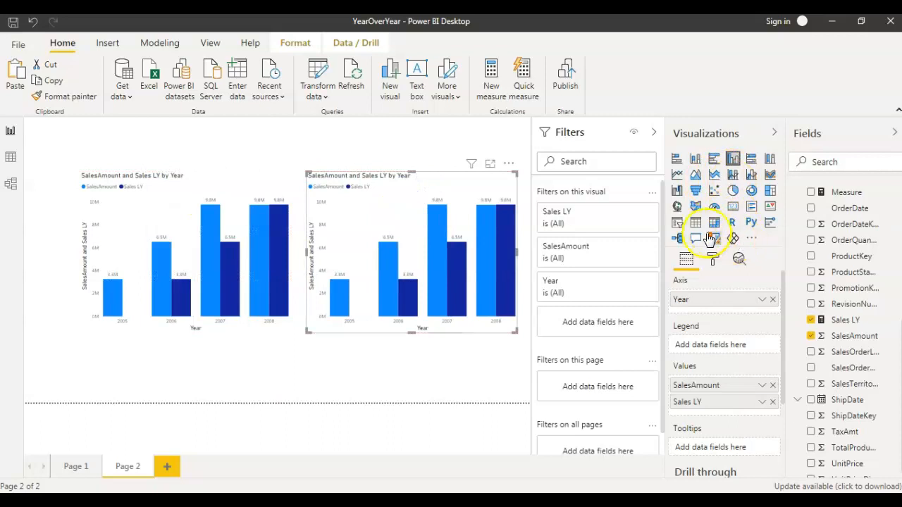
Convert the copied chart to a matrix and sort it by Year descending.
{"action": "left_click", "coordinate": [714, 222]}
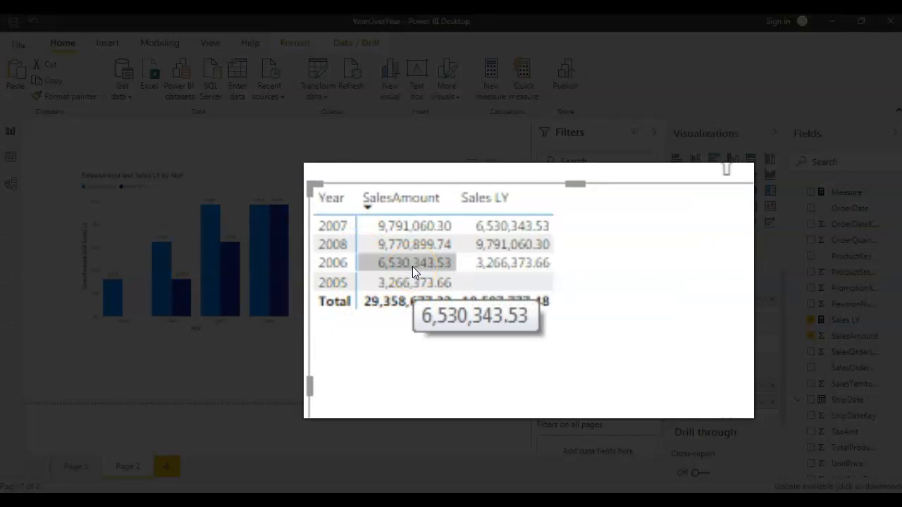
{"action": "mouse_move", "coordinate": [405, 270]}
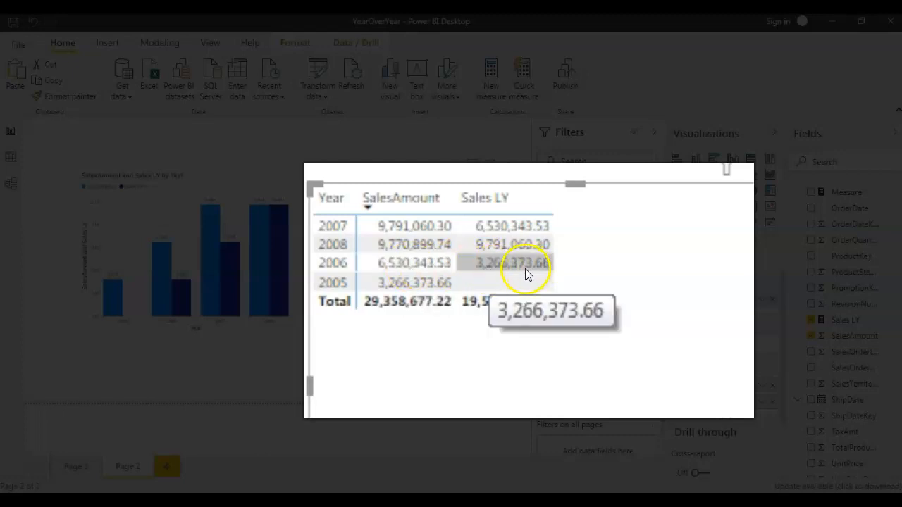
{"action": "mouse_move", "coordinate": [430, 282]}
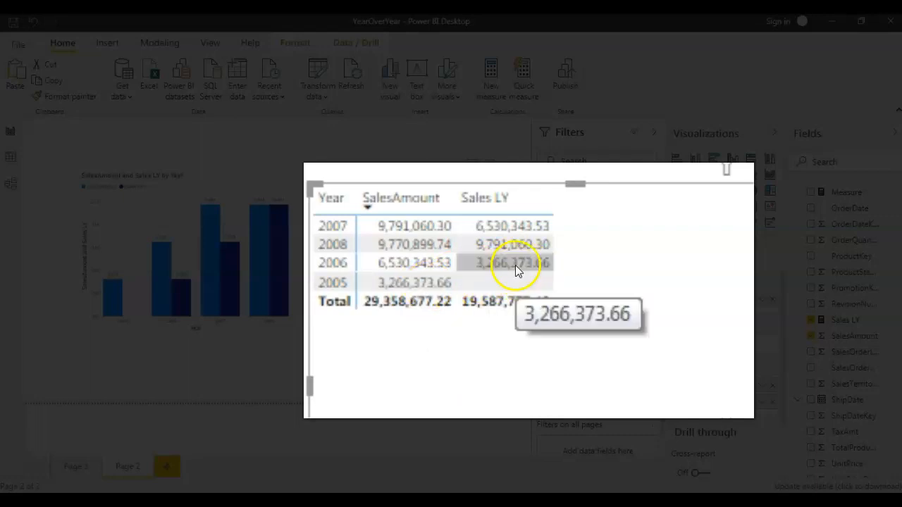
{"action": "left_click", "coordinate": [331, 198]}
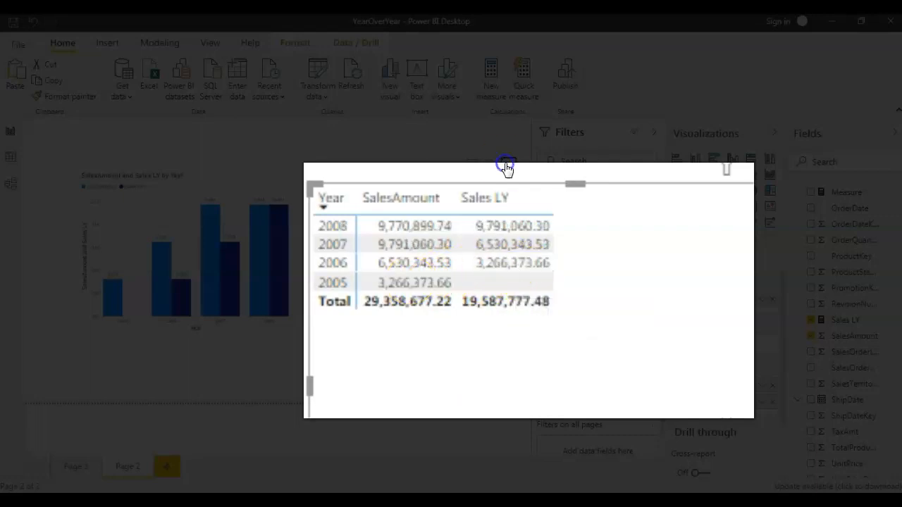
{"action": "mouse_move", "coordinate": [271, 226]}
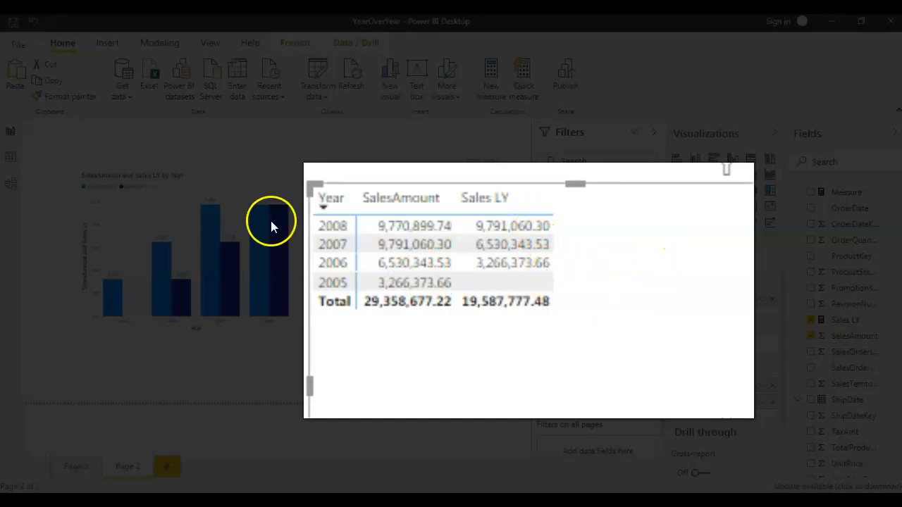